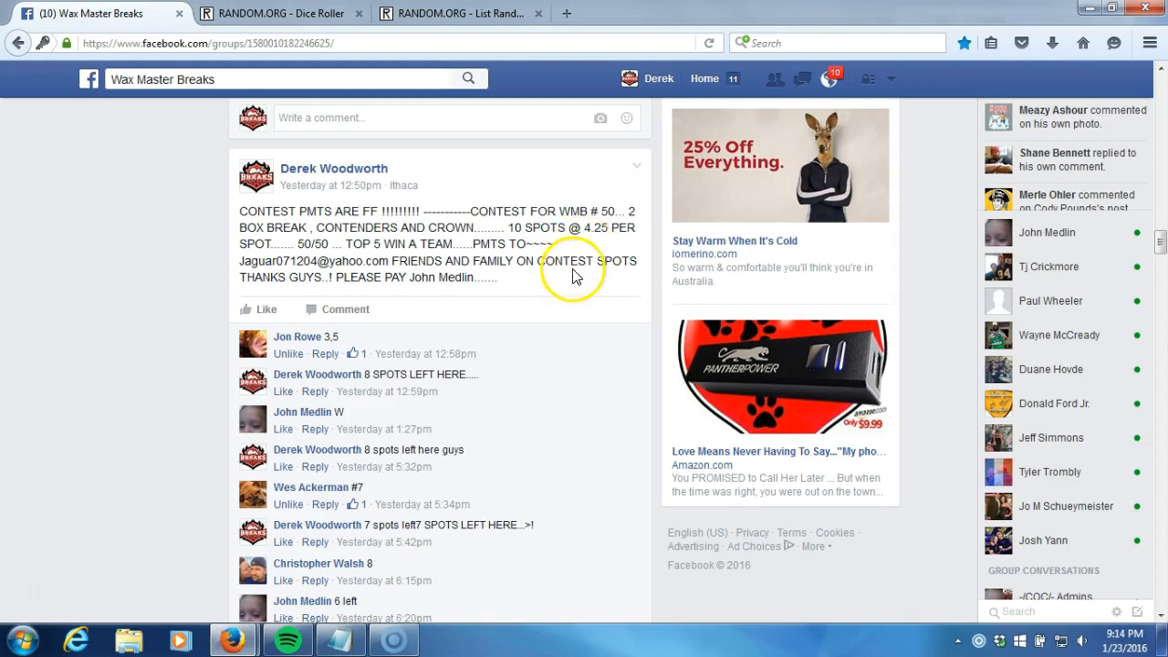
Scroll the contest post's comments, then roll two dice on RANDOM.ORG, both landing on 2
{"action": "scroll", "scroll_direction": "down", "scroll_amount": 3}
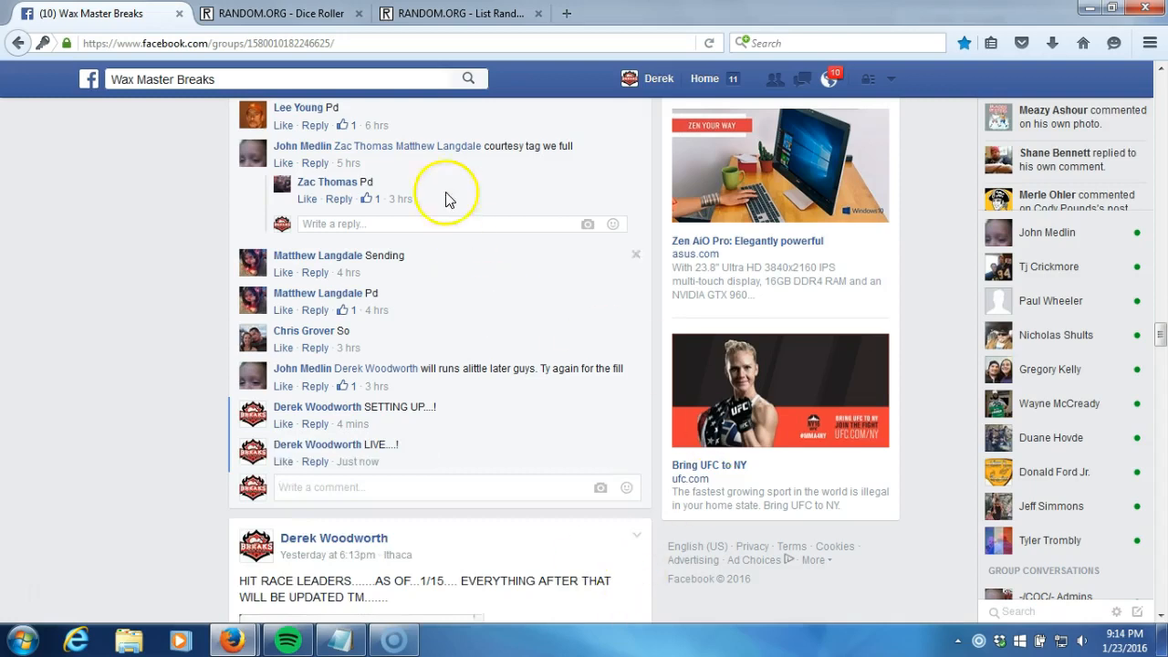
{"action": "left_click", "coordinate": [283, 13]}
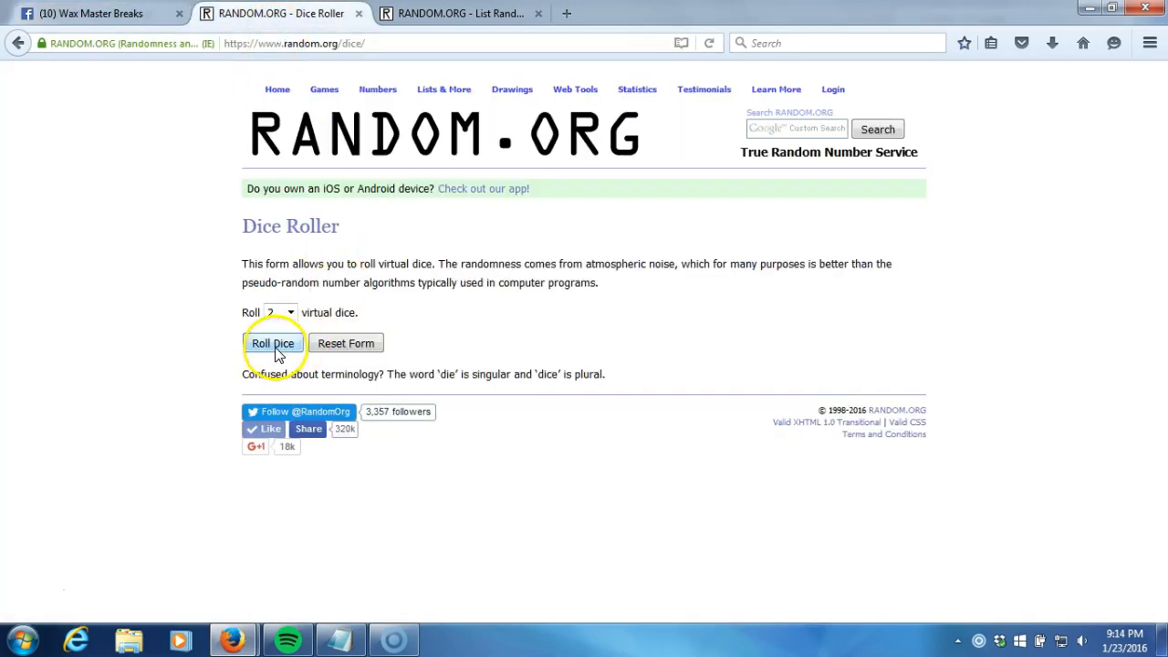
{"action": "left_click", "coordinate": [272, 343]}
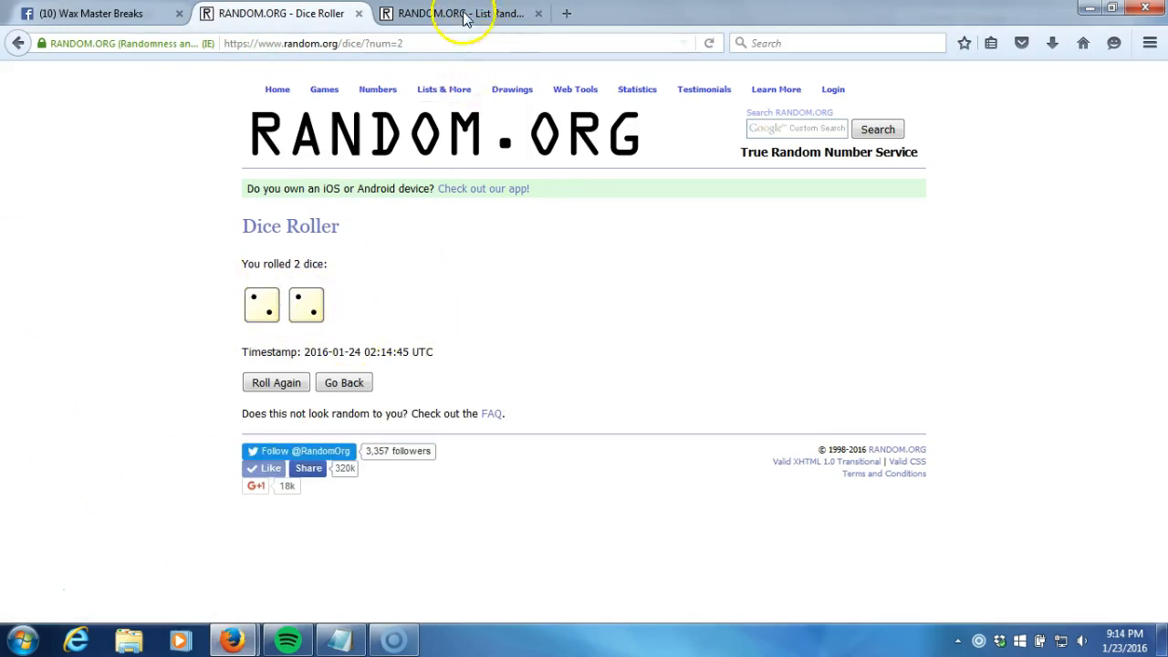
Bring up the List Randomizer with the ten participant names and check the taskbar clock
{"action": "left_click", "coordinate": [460, 13]}
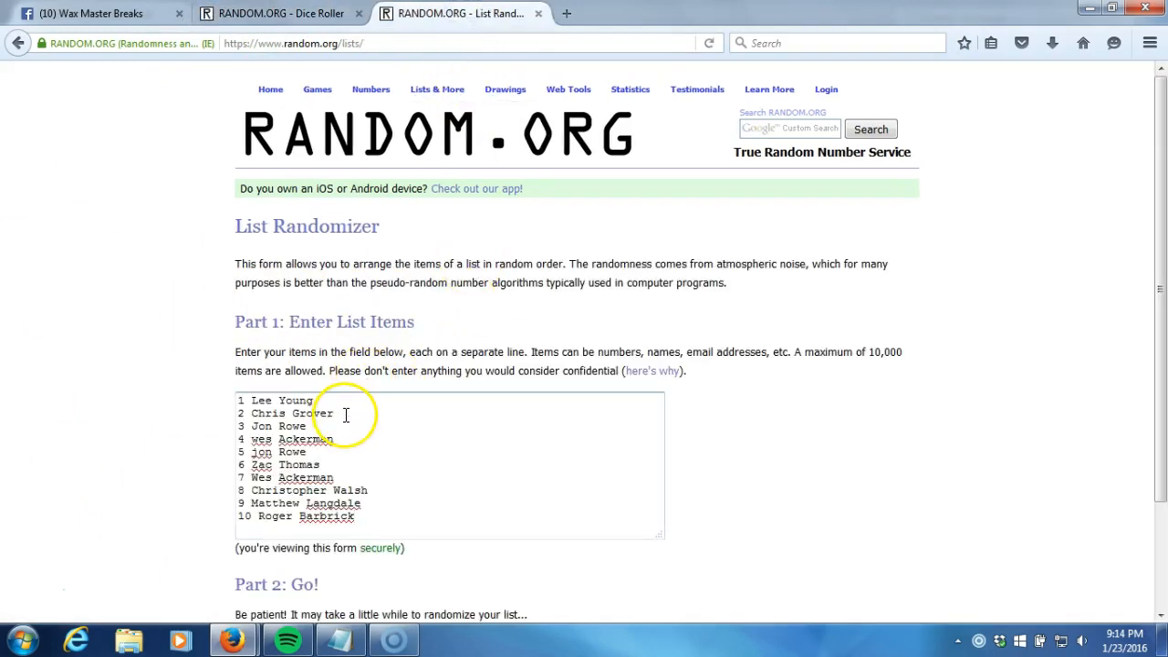
{"action": "mouse_move", "coordinate": [339, 477]}
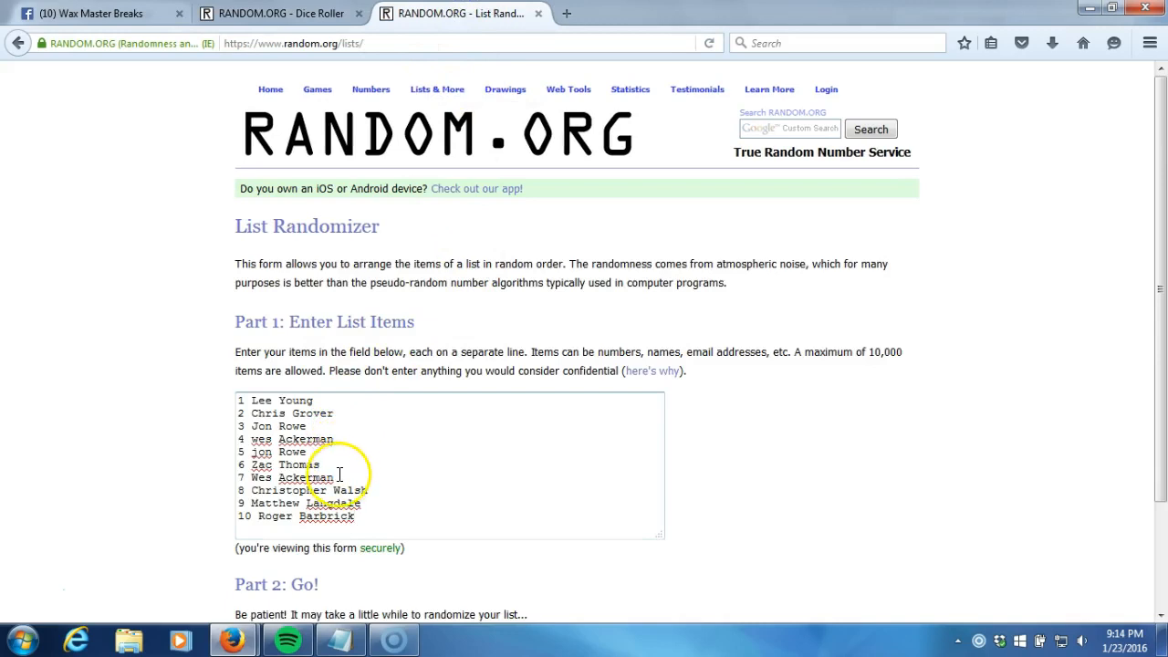
{"action": "mouse_move", "coordinate": [374, 490]}
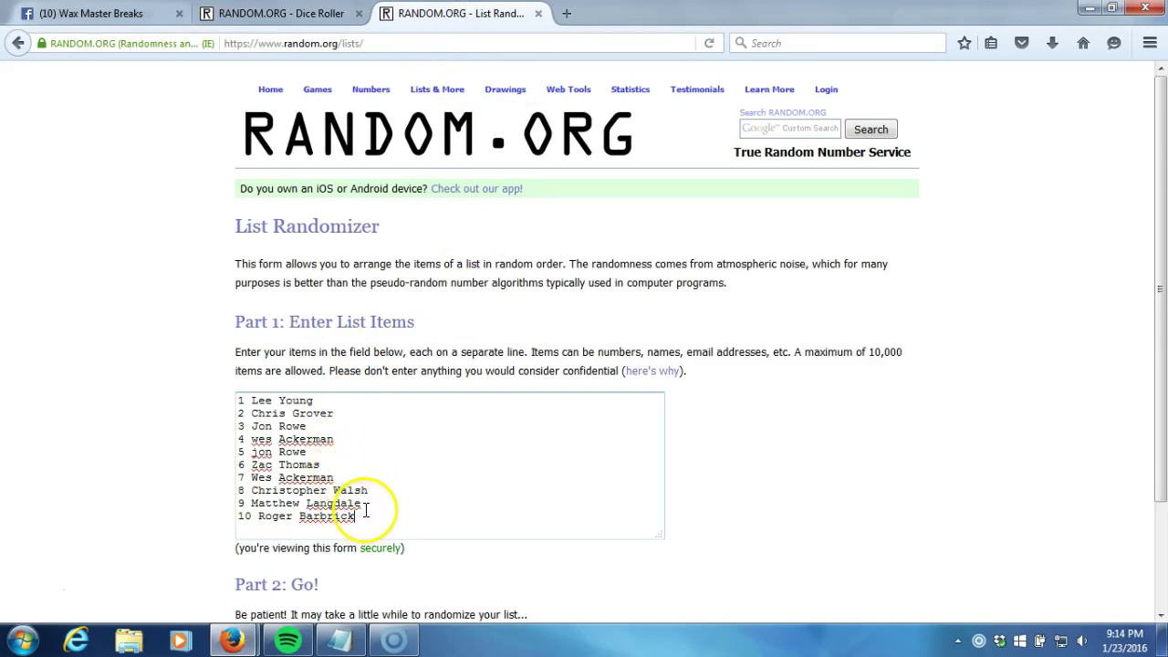
{"action": "mouse_move", "coordinate": [1109, 635]}
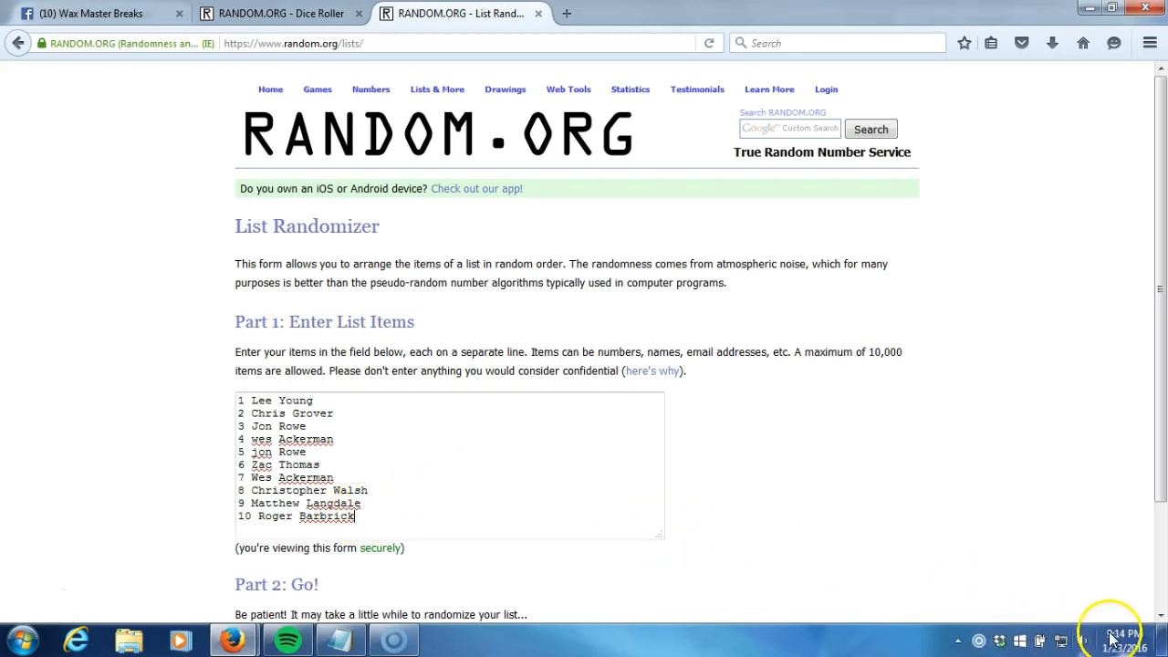
{"action": "left_click", "coordinate": [1123, 634]}
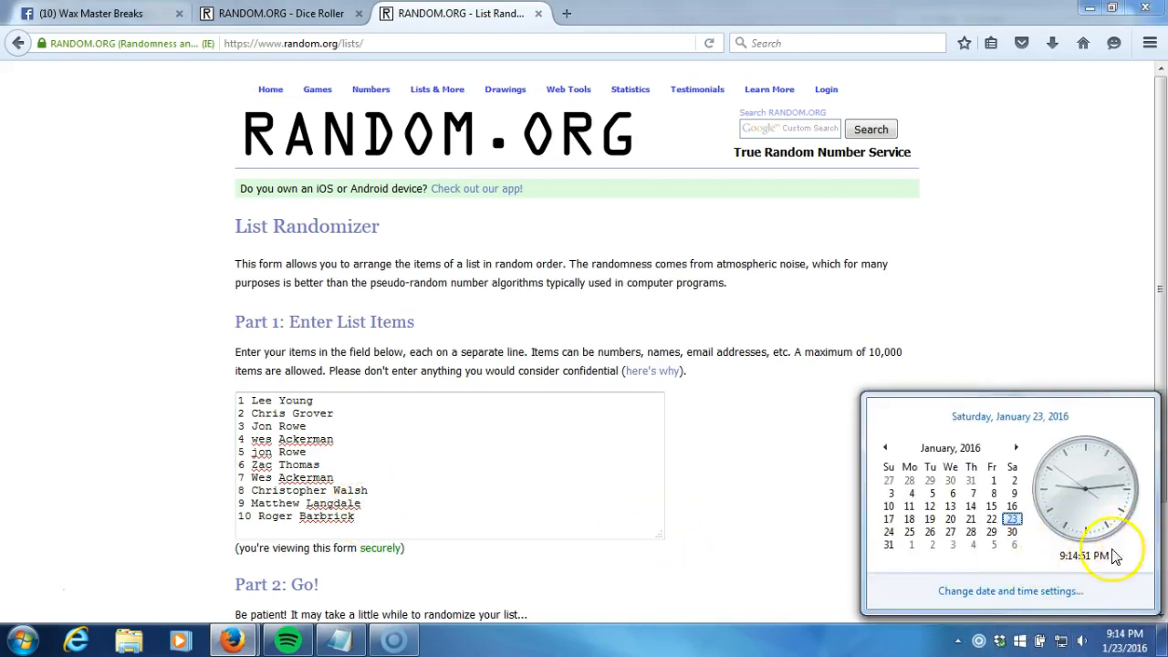
{"action": "left_click", "coordinate": [712, 554]}
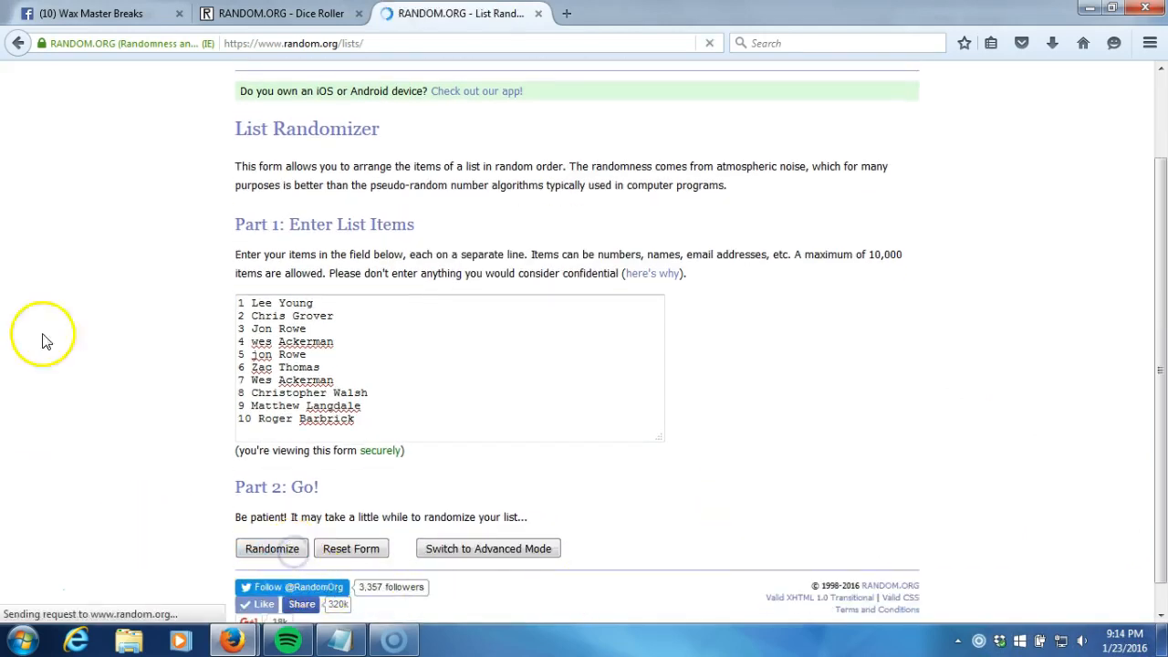
Shuffle the participant list twice more with Again!, reaching three randomizations
{"action": "left_click", "coordinate": [271, 548]}
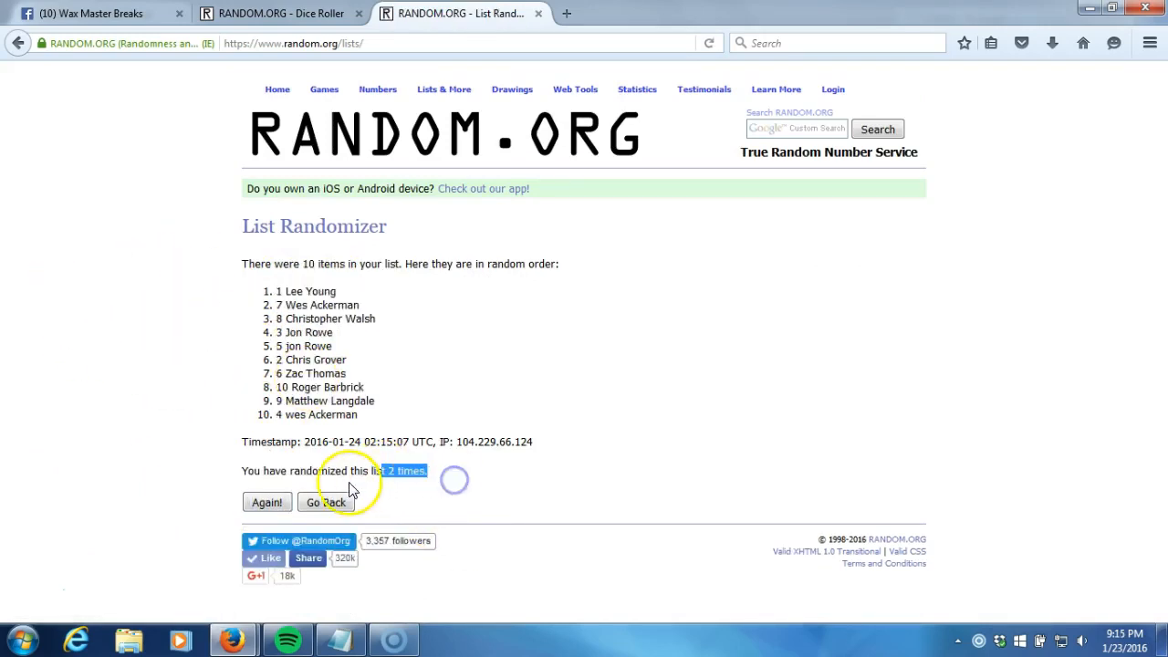
{"action": "left_click", "coordinate": [266, 502]}
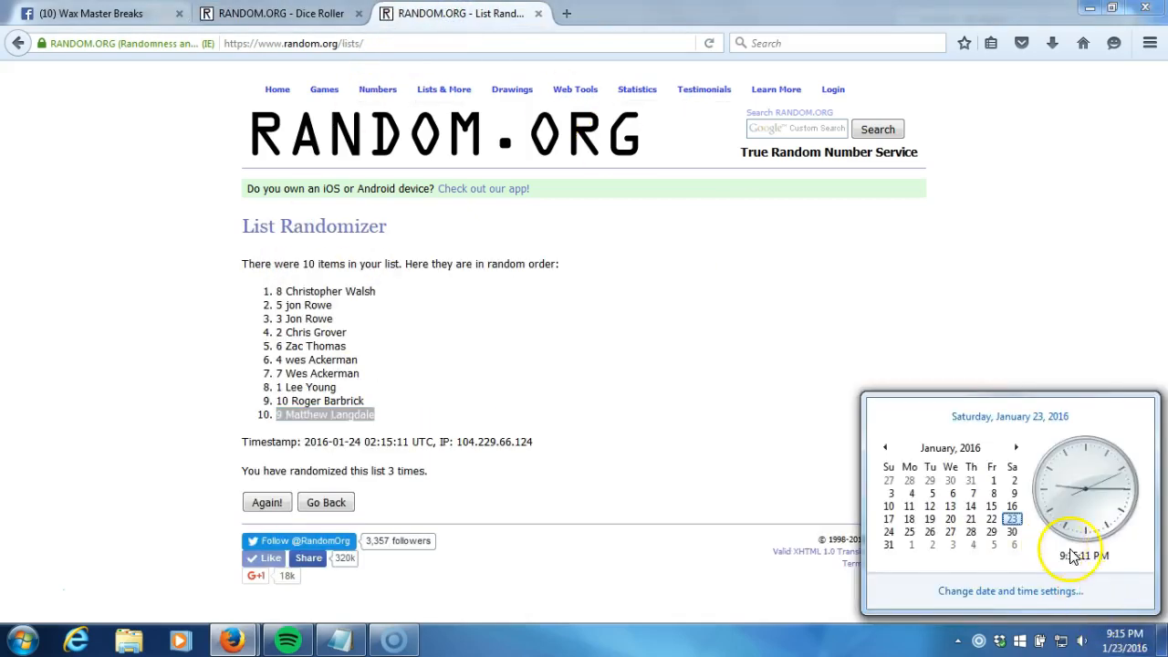
{"action": "mouse_move", "coordinate": [707, 406]}
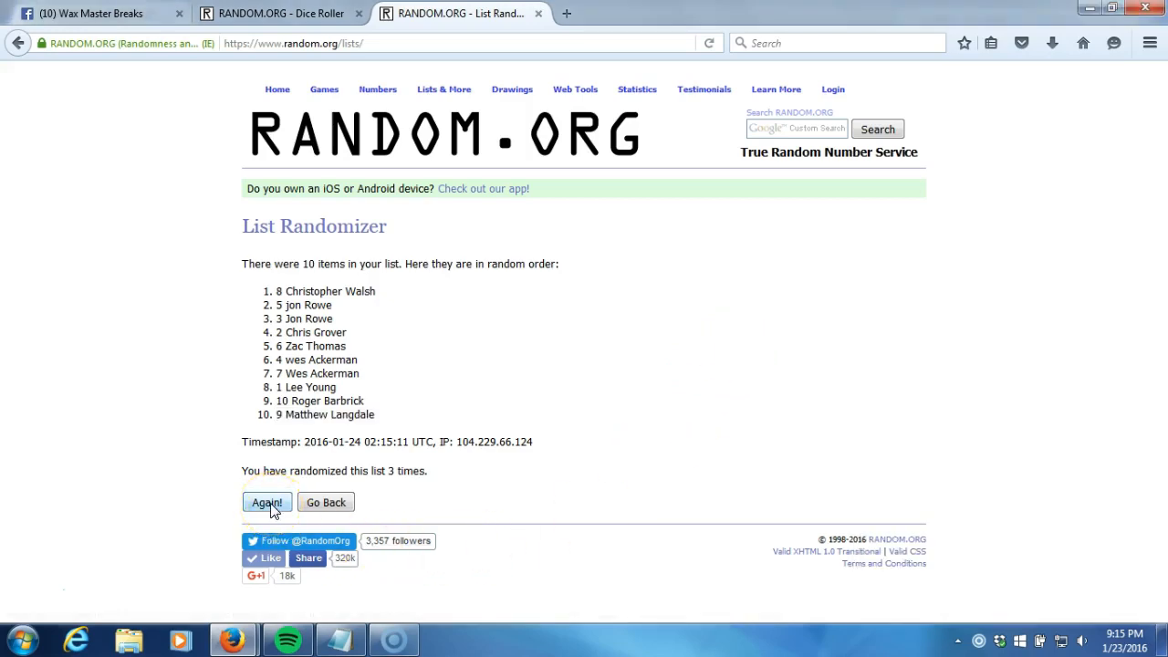
Shuffle a fourth time, highlight the top five names, recheck the dice, and comment DONE on Facebook
{"action": "left_click", "coordinate": [267, 502]}
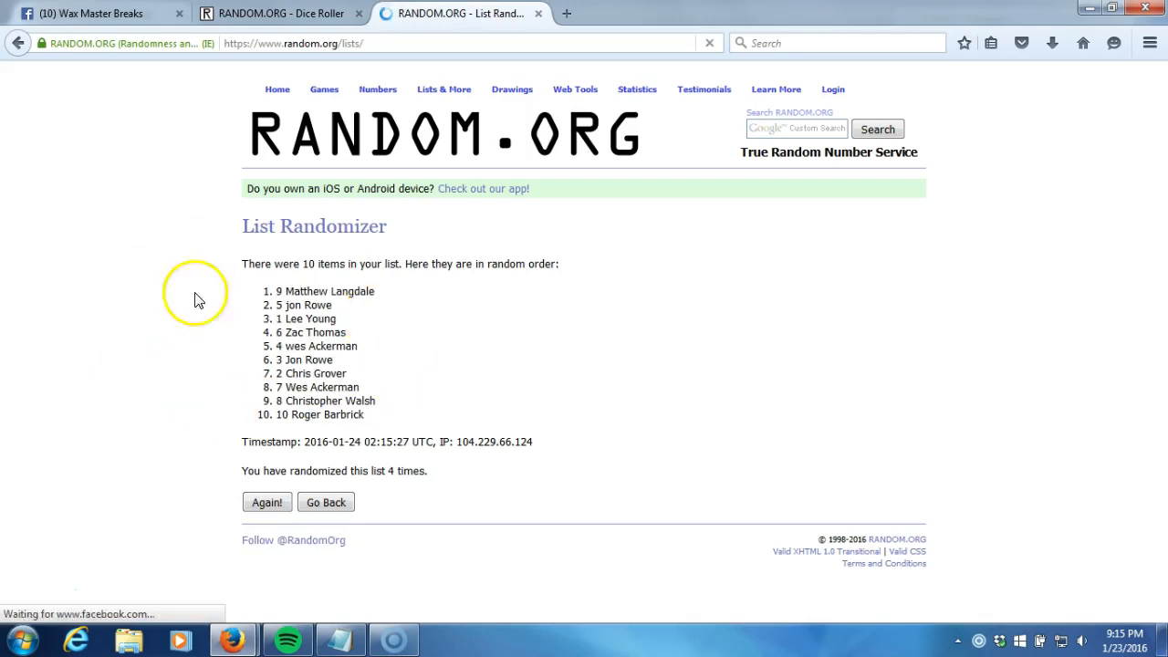
{"action": "left_click_drag", "start_coordinate": [278, 290], "coordinate": [392, 305]}
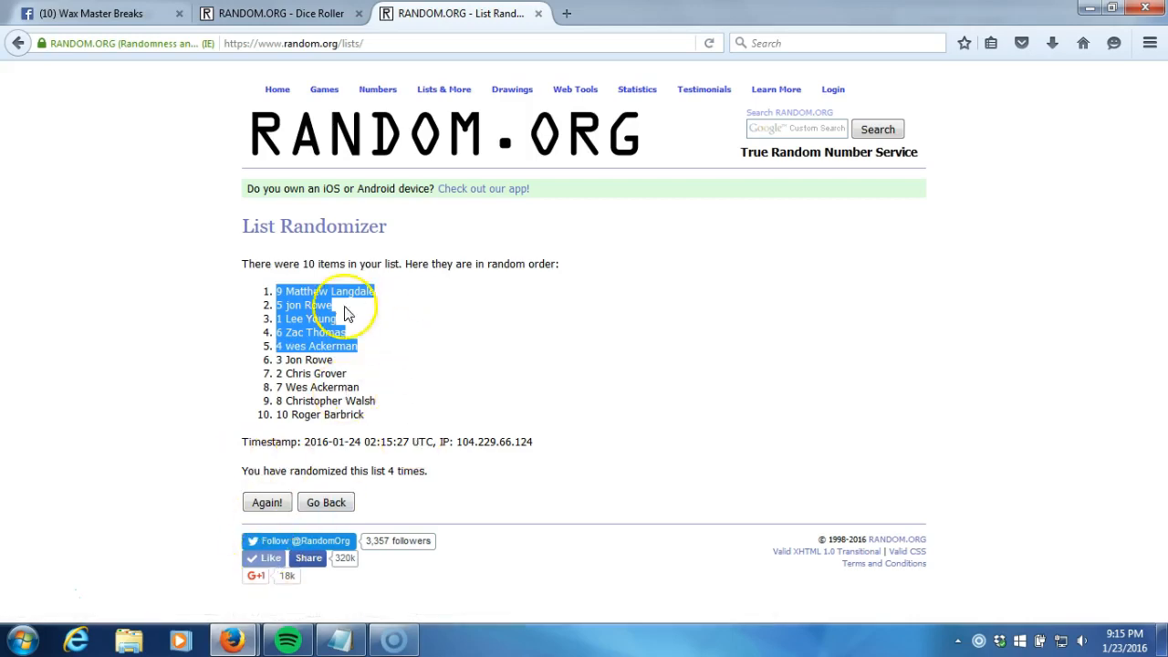
{"action": "left_click", "coordinate": [278, 14]}
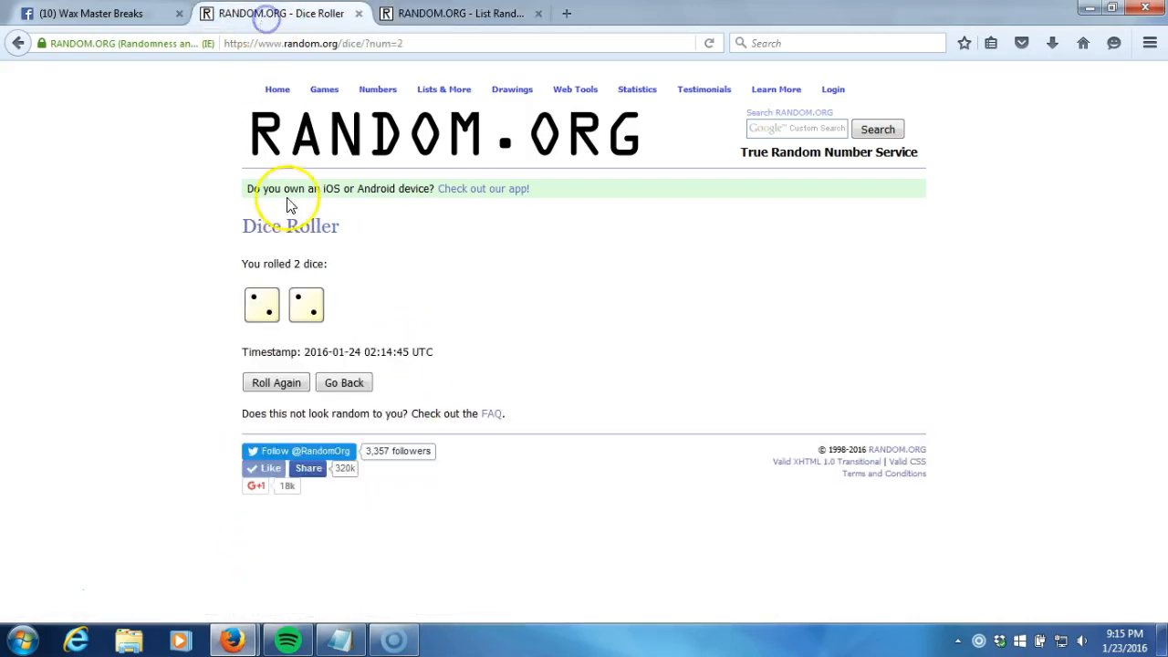
{"action": "left_click", "coordinate": [460, 13]}
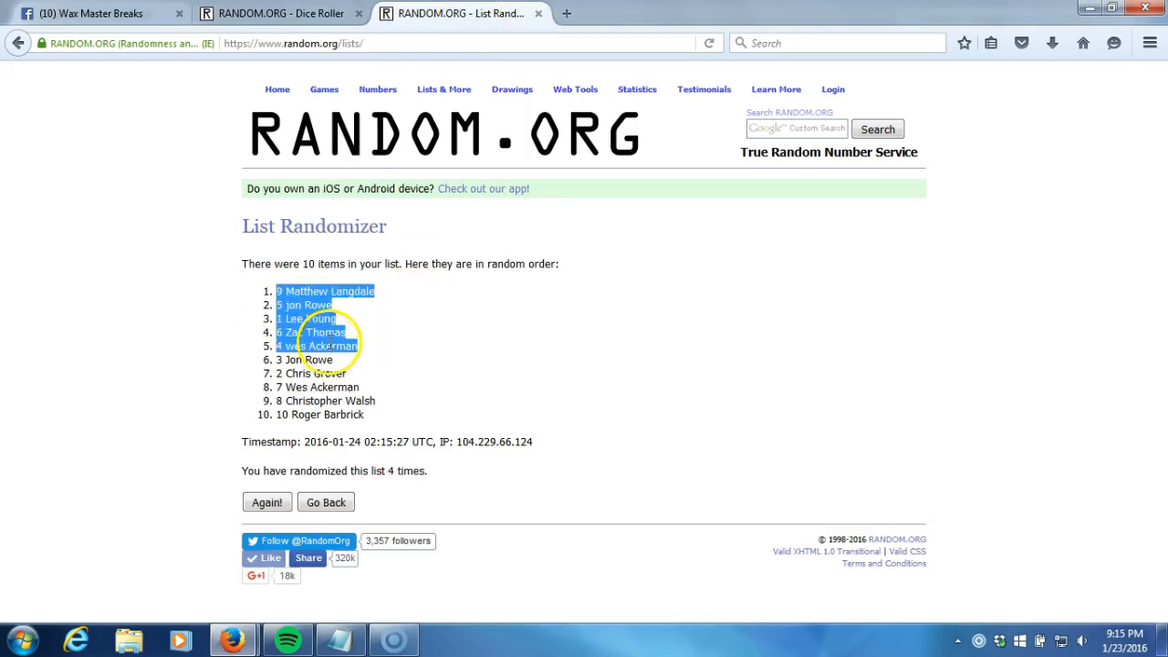
{"action": "left_click", "coordinate": [101, 16]}
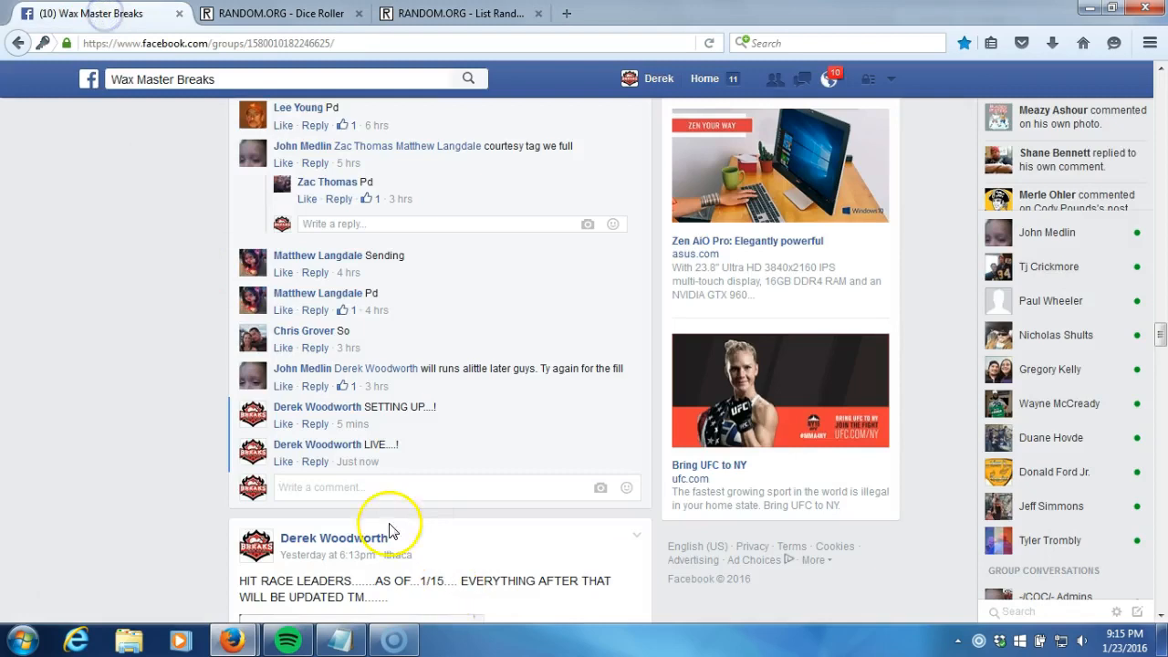
{"action": "type", "text": "DONE"}
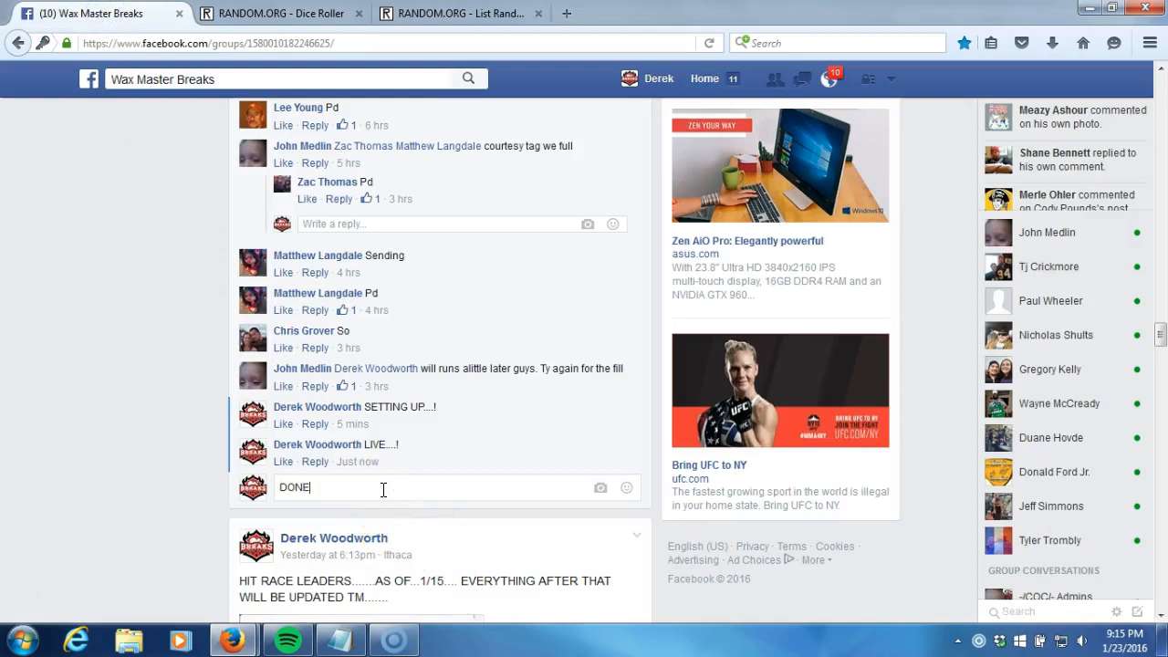